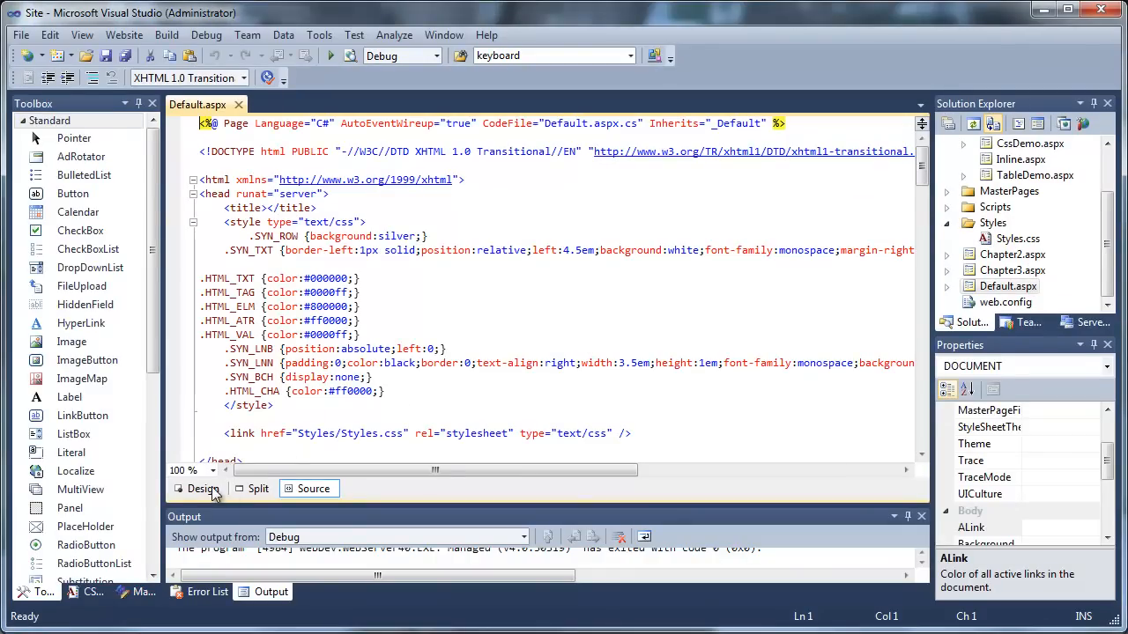
- Switch Default.aspx from Source to Design view
{"action": "left_click", "coordinate": [202, 488]}
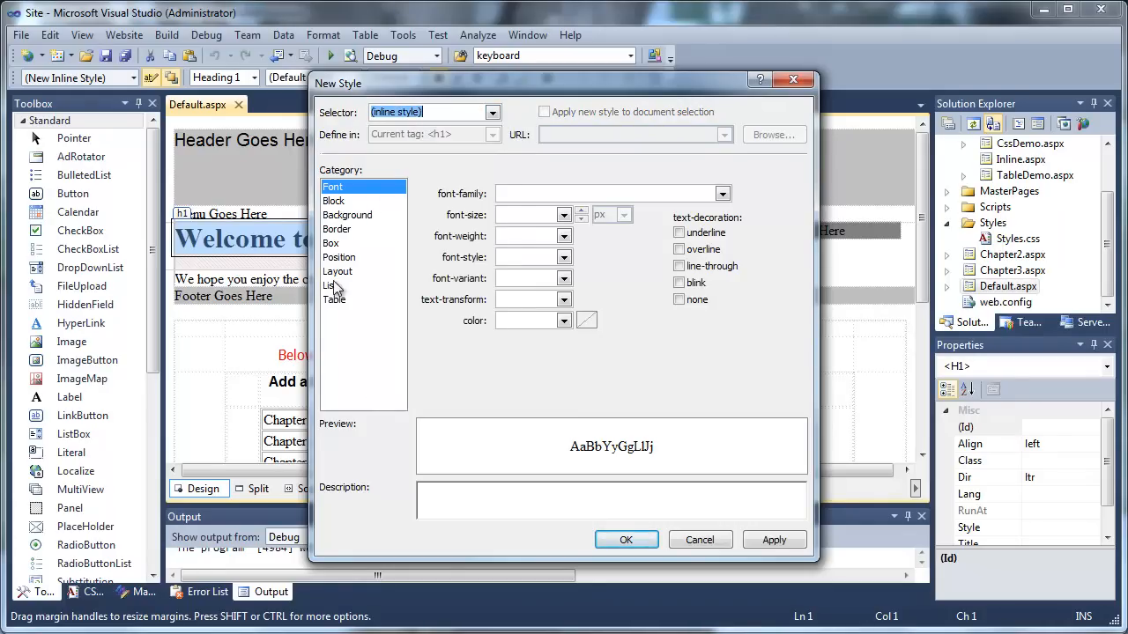
- Give the h1 heading 0 padding and margins of 0 0 10px 0 in the Box settings
{"action": "left_click", "coordinate": [330, 242]}
{"action": "type", "text": "0"}
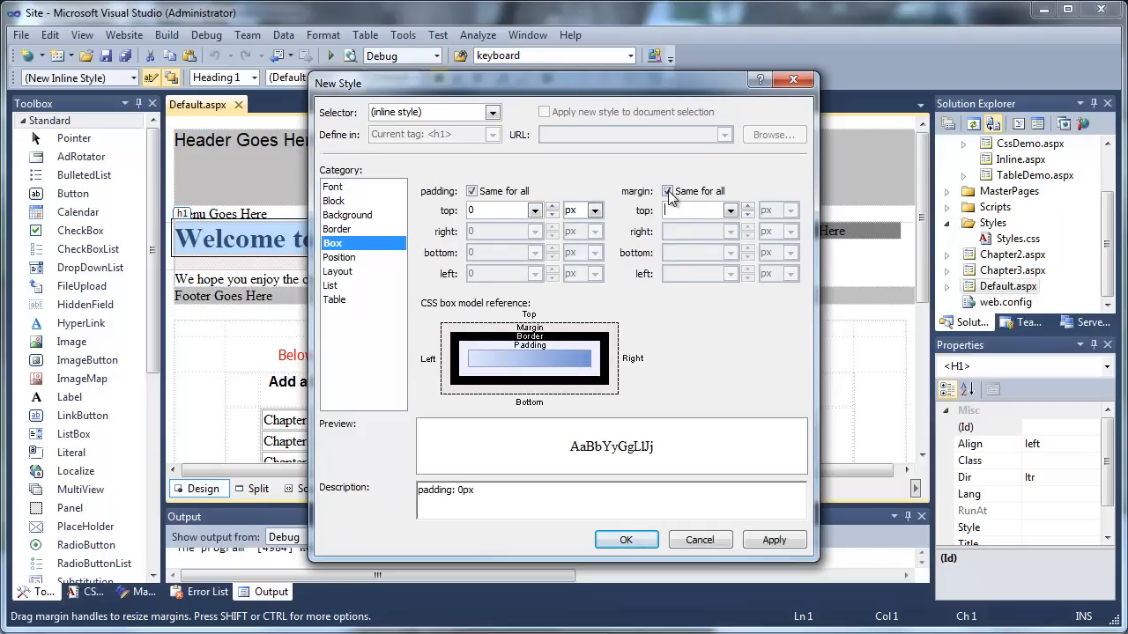
{"action": "left_click", "coordinate": [667, 191]}
{"action": "type", "text": "0"}
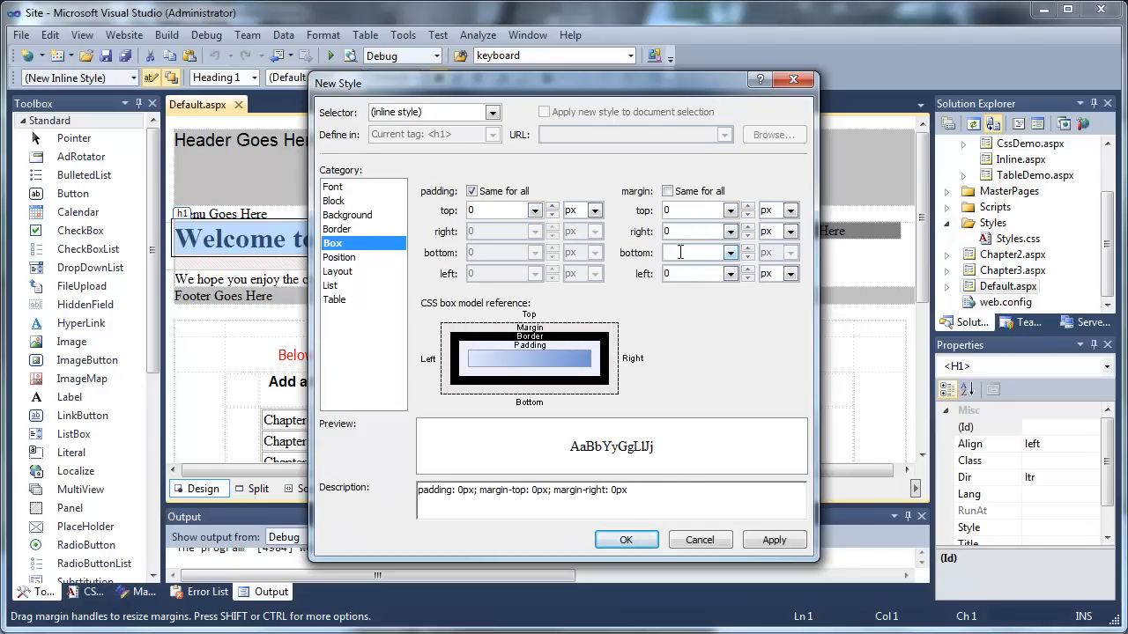
{"action": "type", "text": "10"}
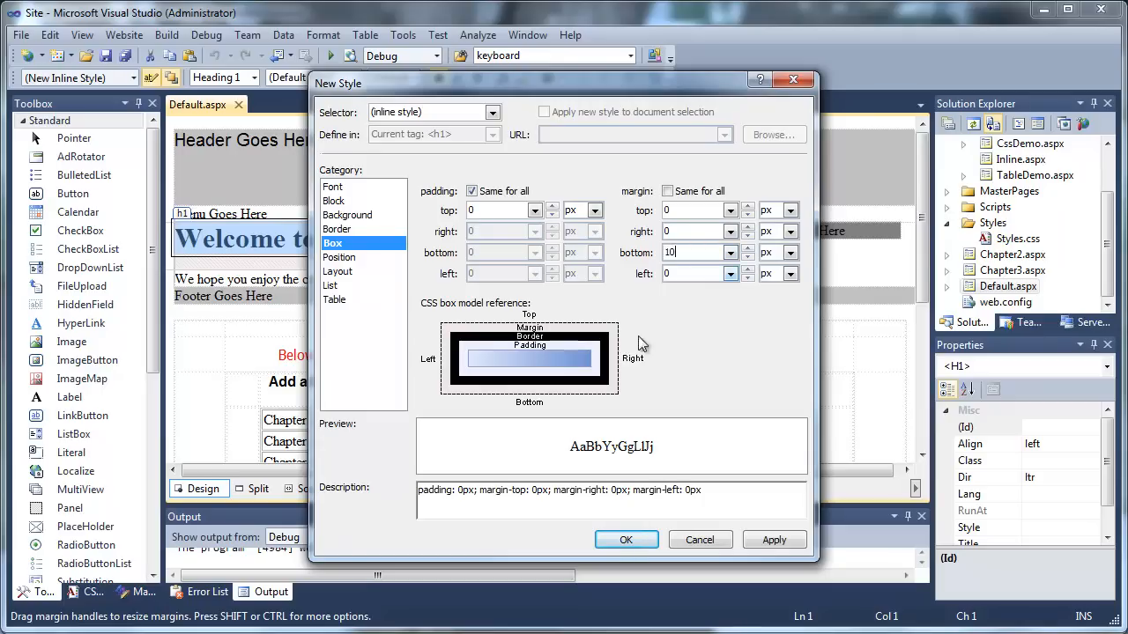
{"action": "left_click", "coordinate": [773, 539]}
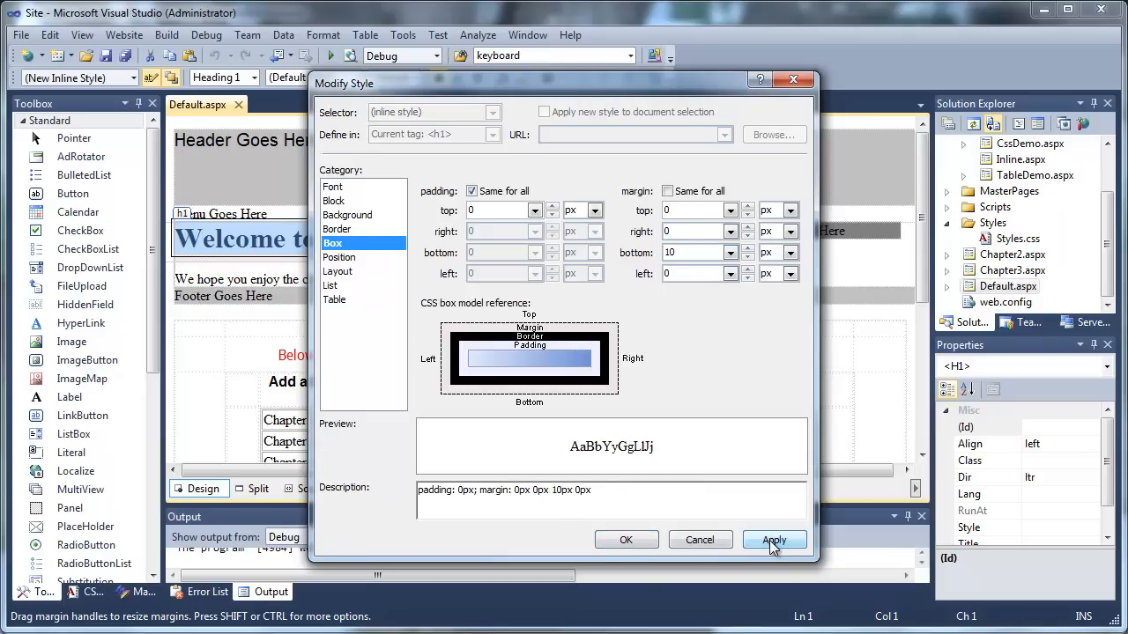
{"action": "left_click", "coordinate": [773, 539]}
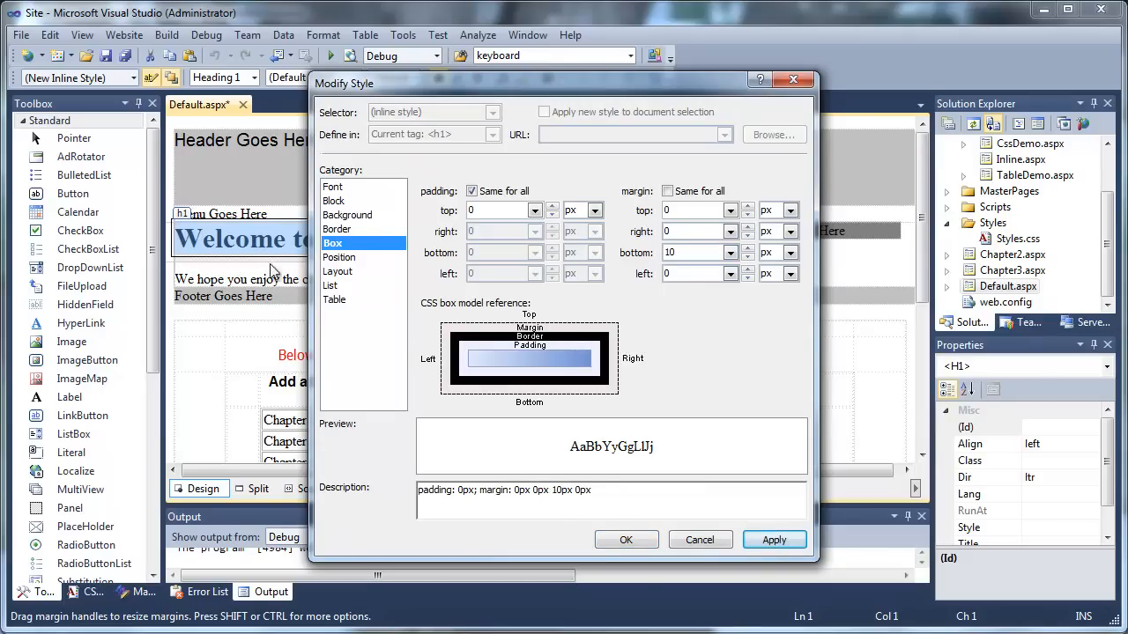
{"action": "left_click", "coordinate": [627, 539]}
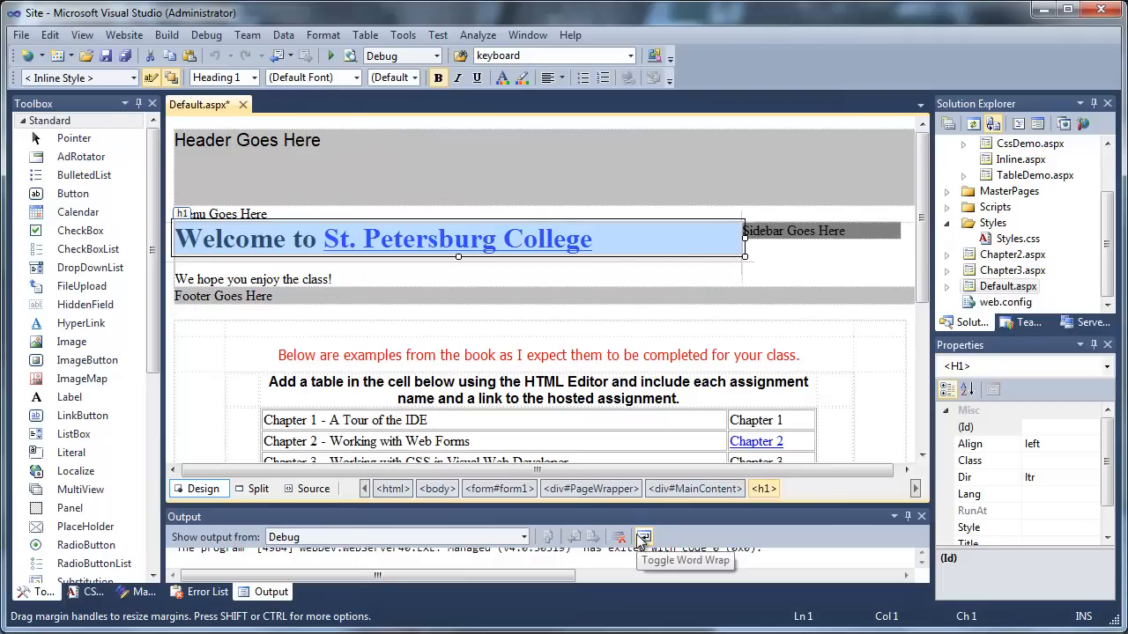
- Select the 'We hope you enjoy the class!' paragraph and open the Format menu
{"action": "left_click", "coordinate": [253, 279]}
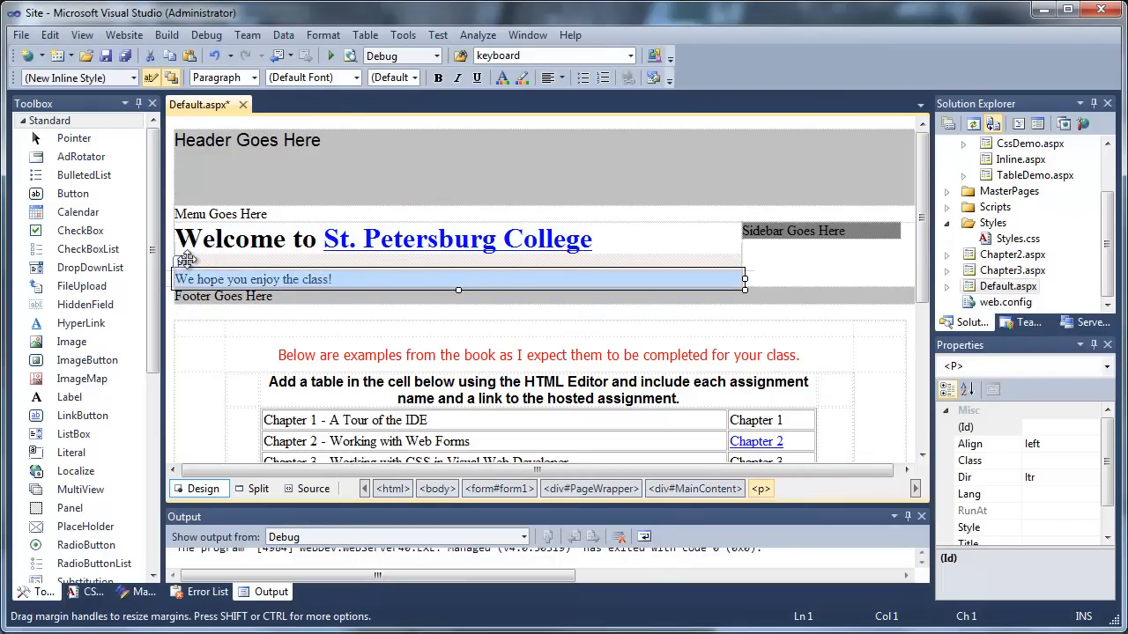
{"action": "mouse_move", "coordinate": [322, 35]}
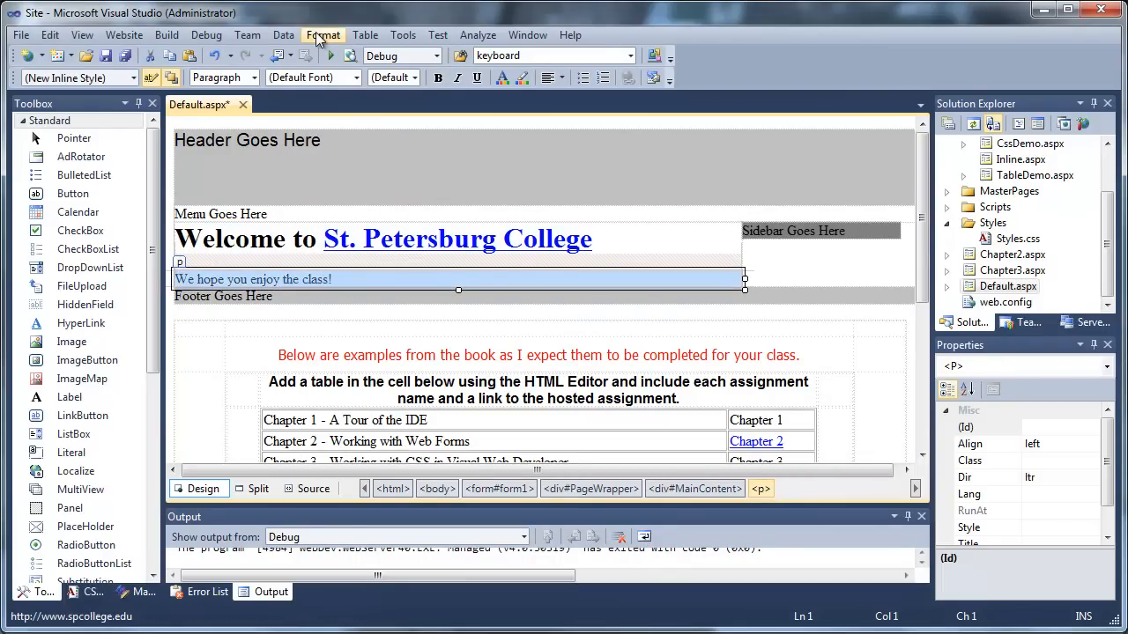
{"action": "left_click", "coordinate": [322, 35]}
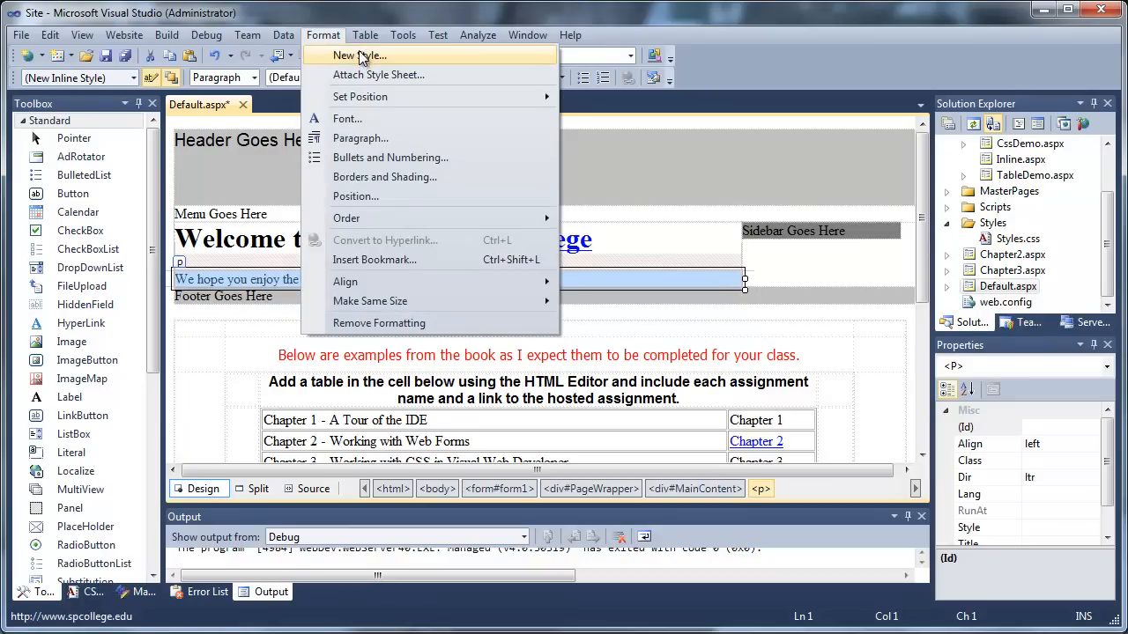
- Define an italic .Introduction style and apply it to the selected paragraph
{"action": "left_click", "coordinate": [357, 55]}
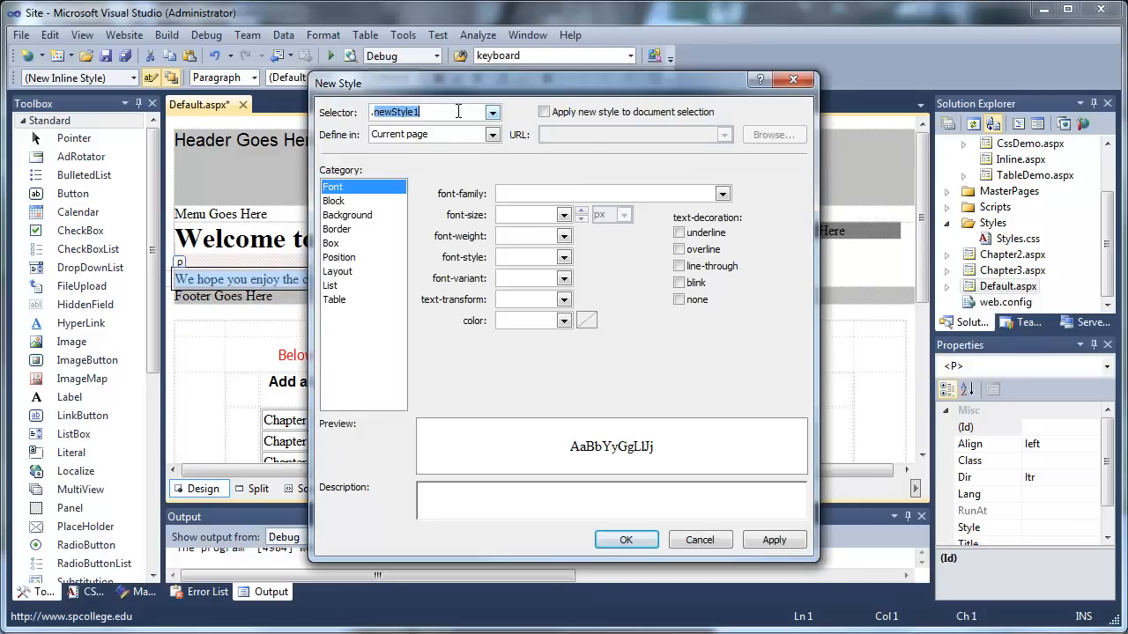
{"action": "type", "text": ".Introduction"}
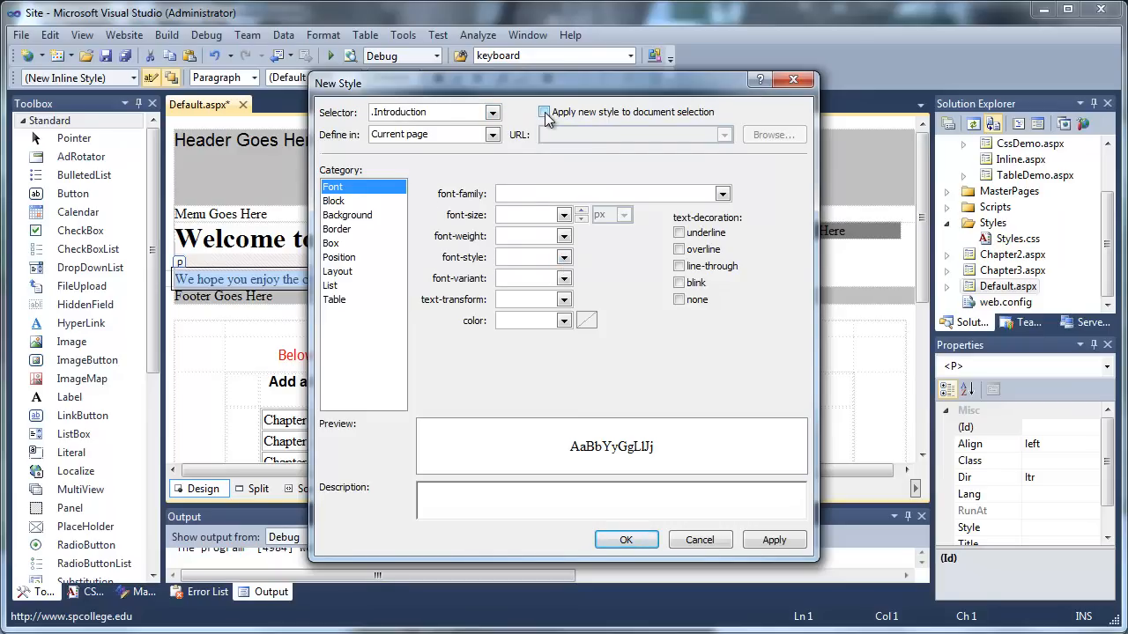
{"action": "left_click", "coordinate": [544, 112]}
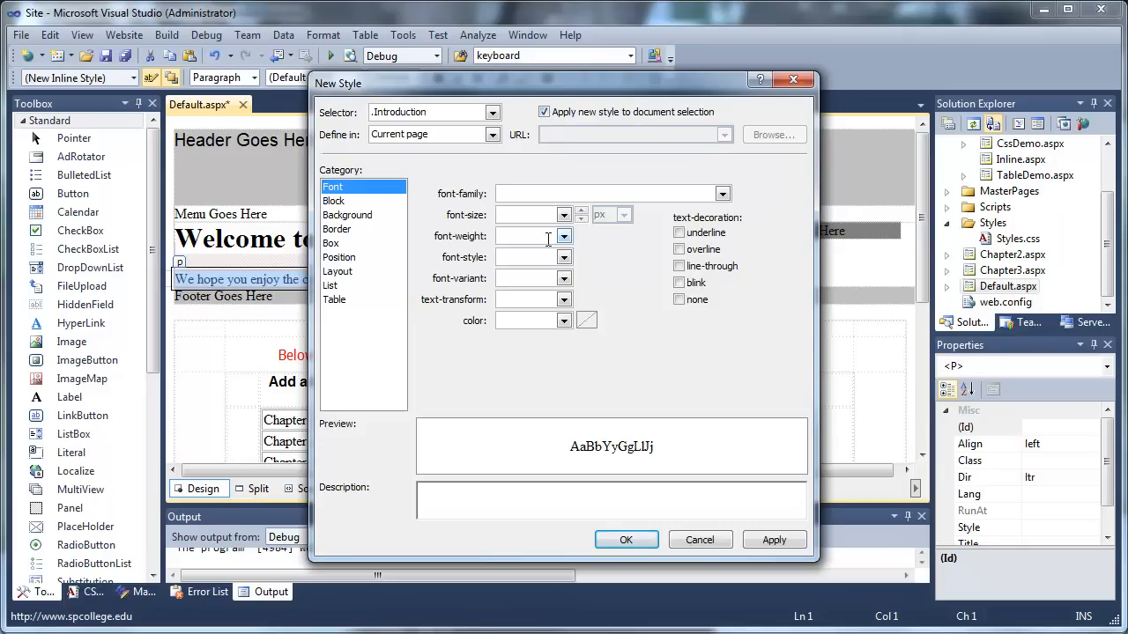
{"action": "left_click", "coordinate": [564, 256]}
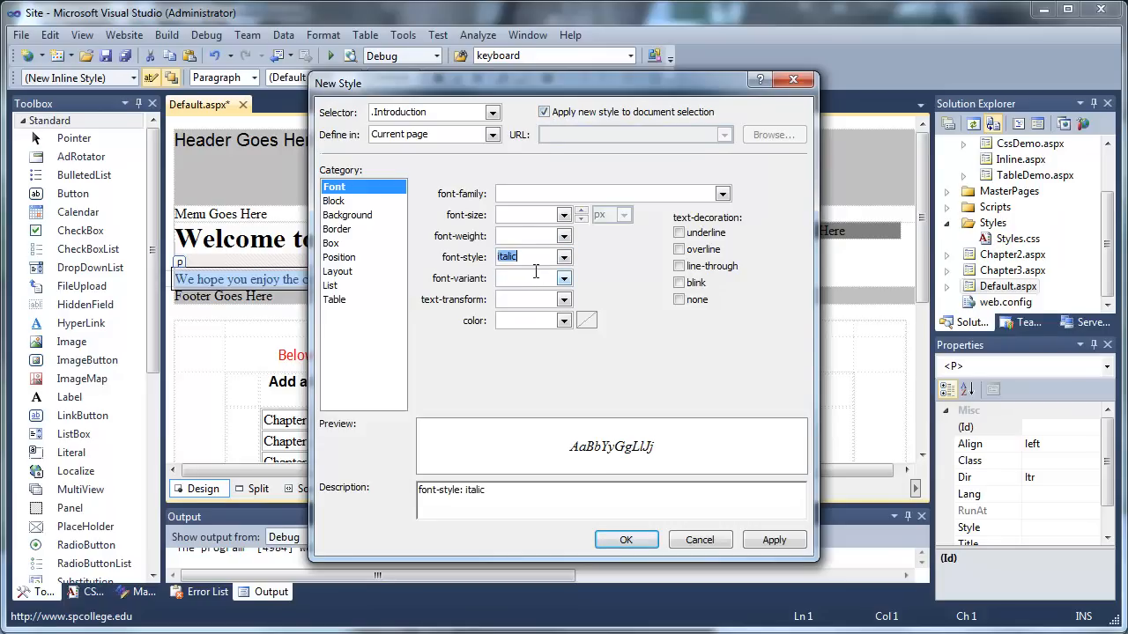
{"action": "left_click", "coordinate": [773, 539]}
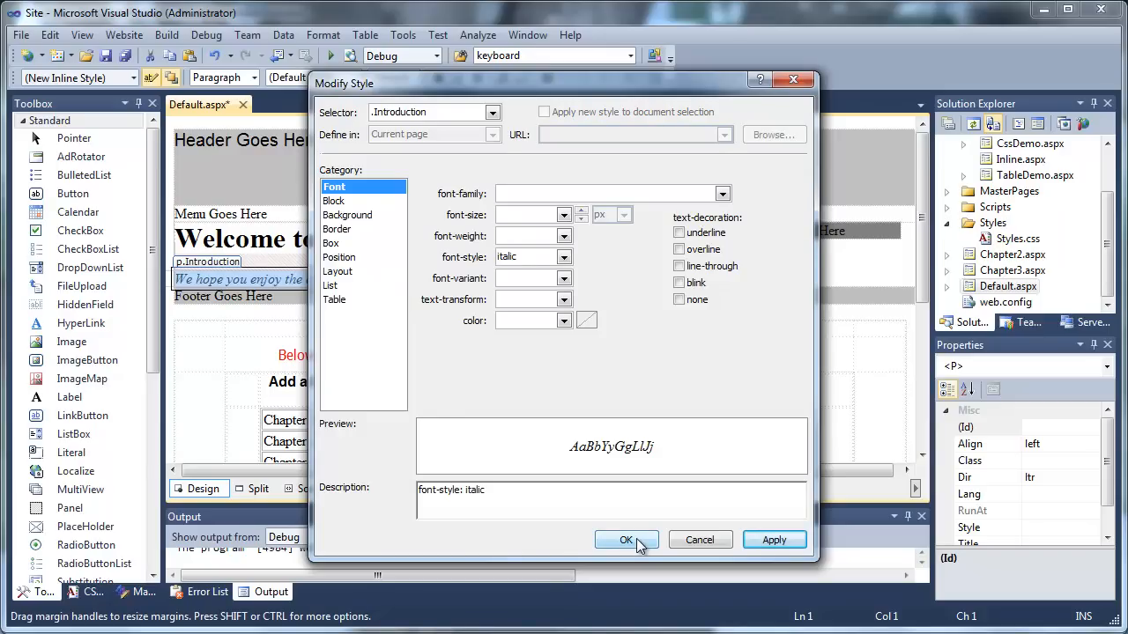
{"action": "left_click", "coordinate": [625, 540]}
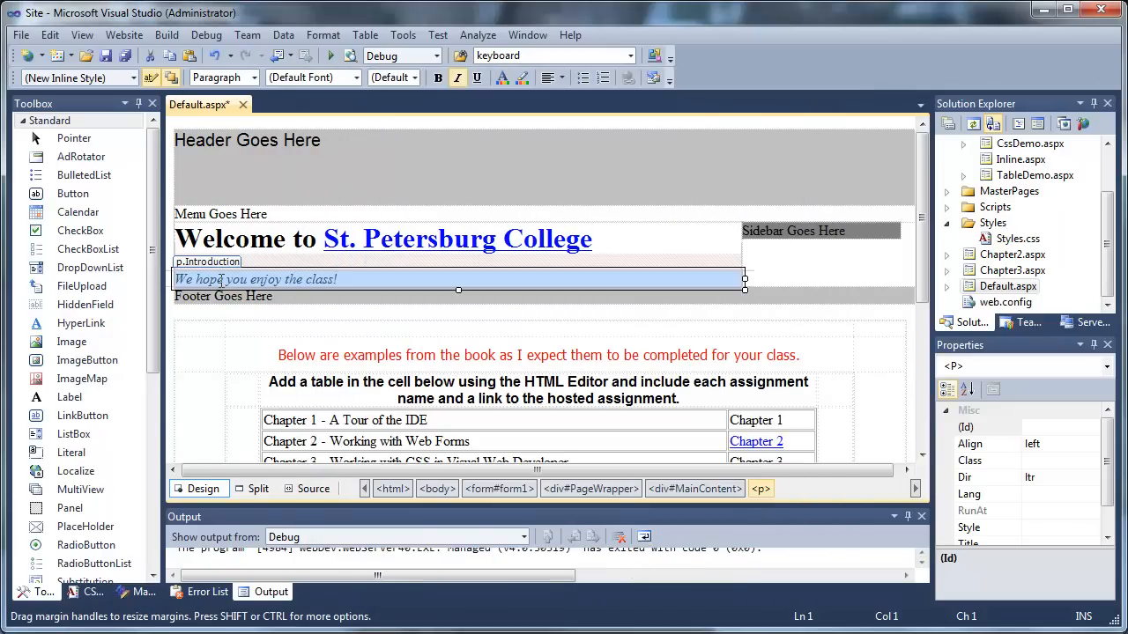
- Inspect the h1 inline style and .Introduction markup in Source view, then return to Design
{"action": "left_click", "coordinate": [255, 279]}
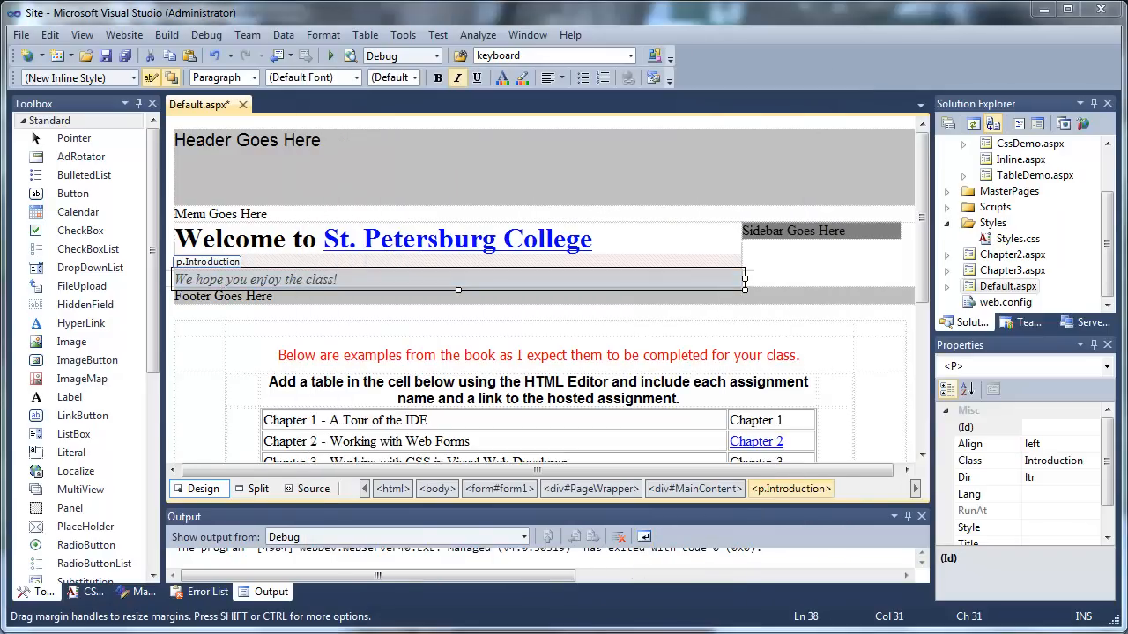
{"action": "left_click", "coordinate": [313, 488]}
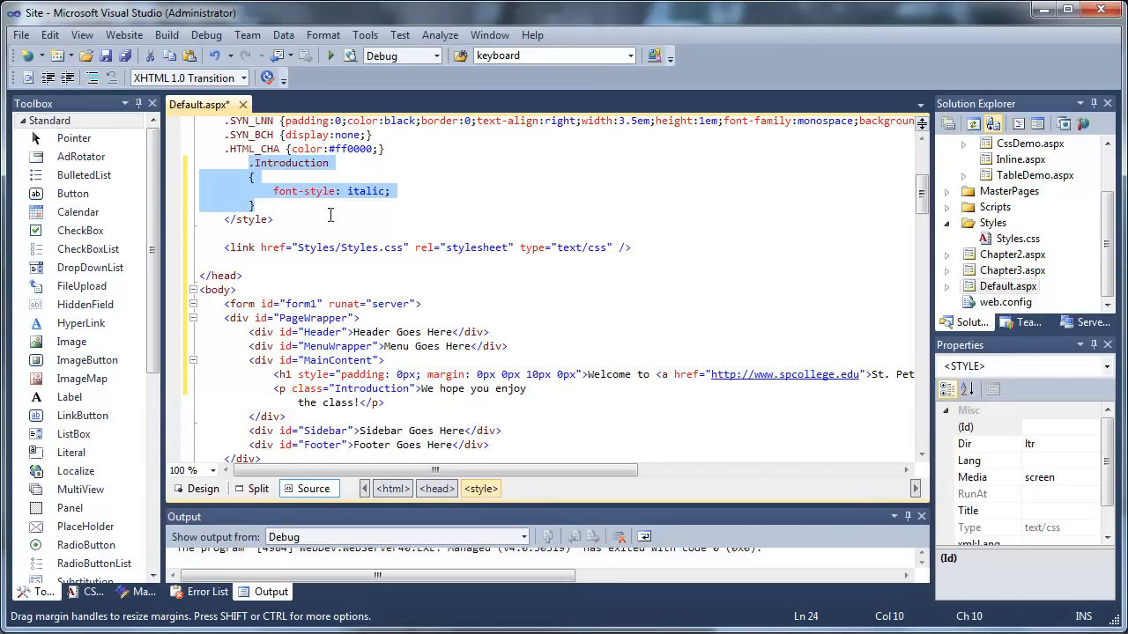
{"action": "left_click", "coordinate": [586, 374]}
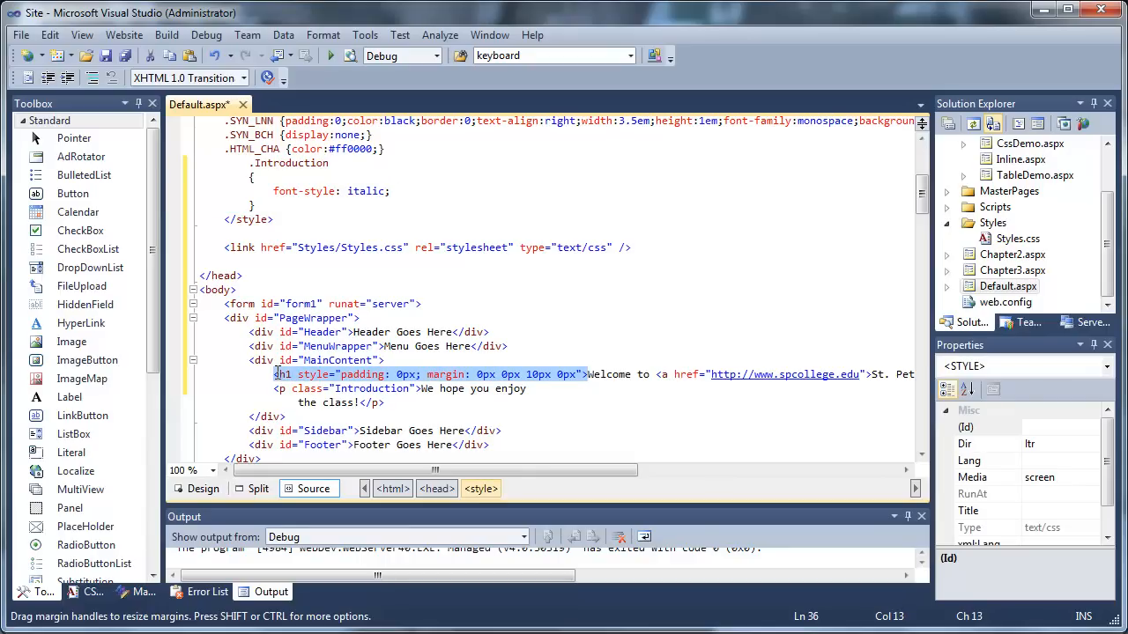
{"action": "left_click", "coordinate": [282, 374]}
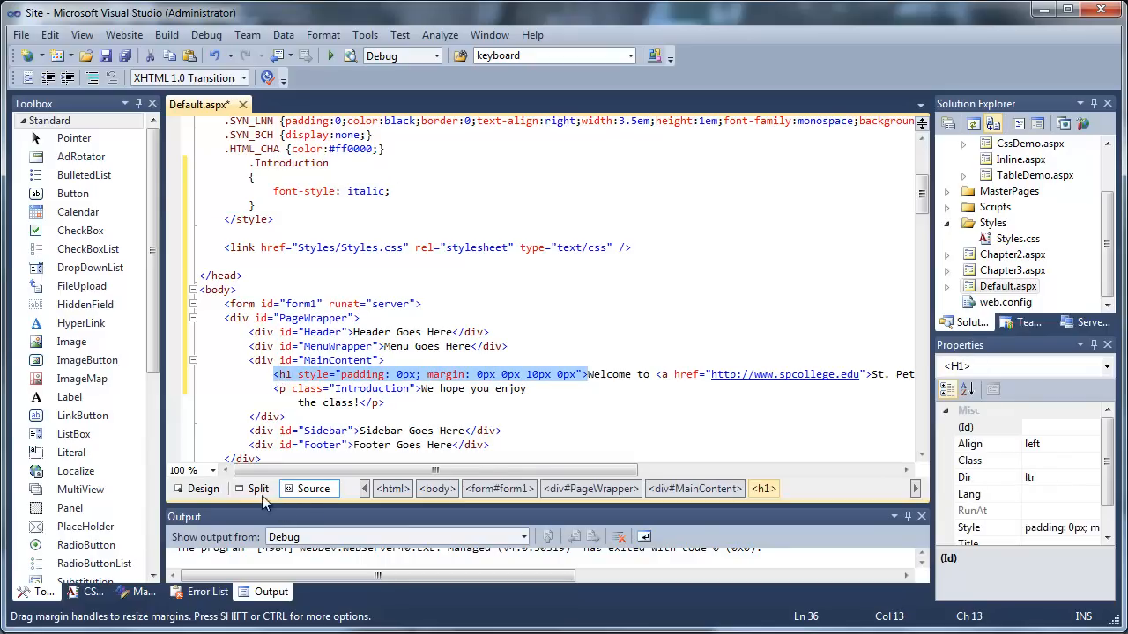
{"action": "left_click", "coordinate": [203, 488]}
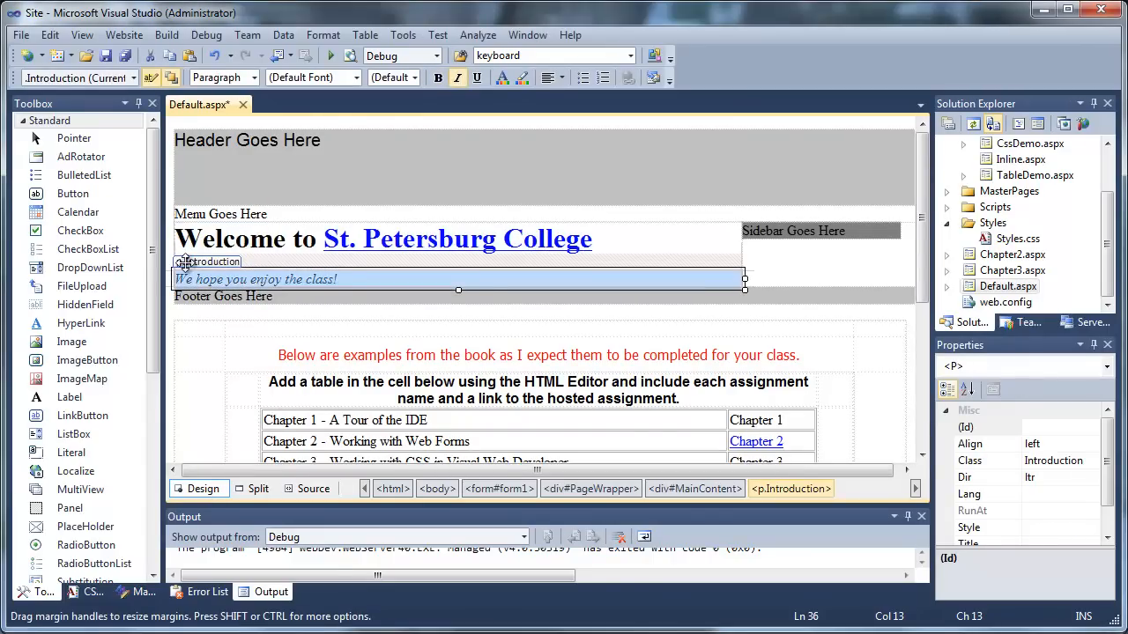
- Open the CSS Properties panel for the Introduction paragraph and scroll through its categories
{"action": "left_click", "coordinate": [82, 35]}
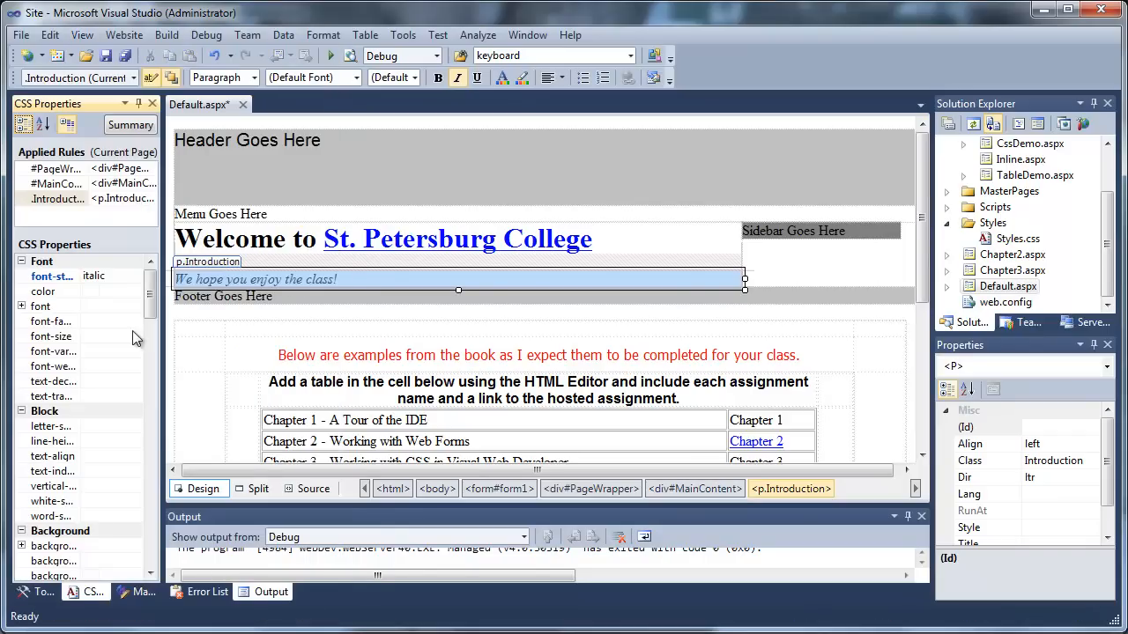
{"action": "scroll", "scroll_direction": "down", "scroll_amount": 3}
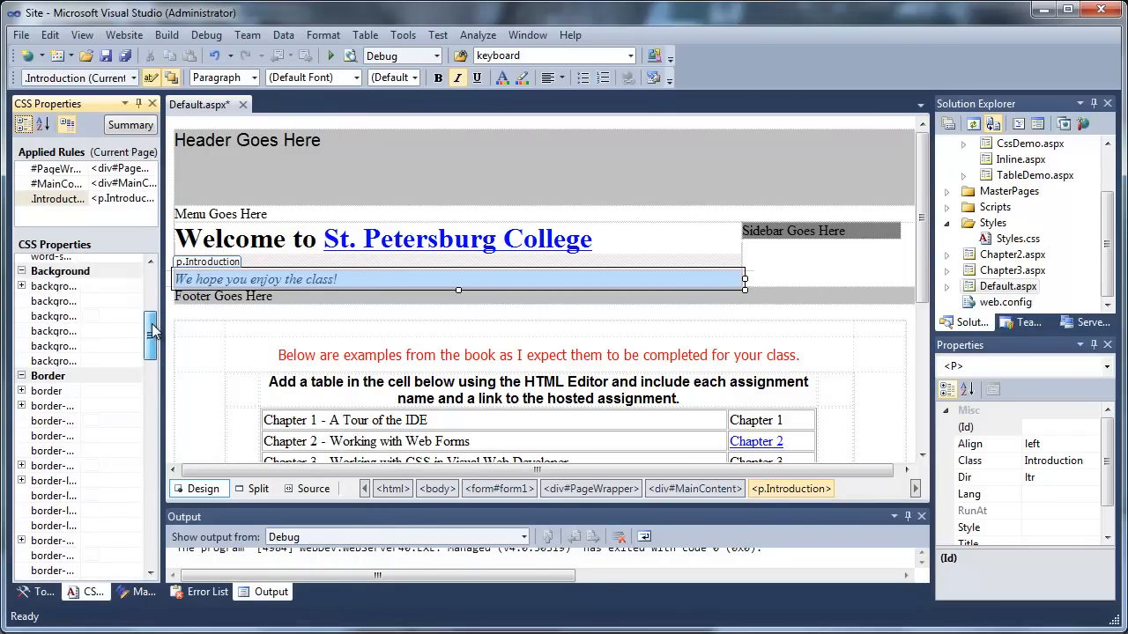
{"action": "scroll", "scroll_direction": "down", "scroll_amount": 3}
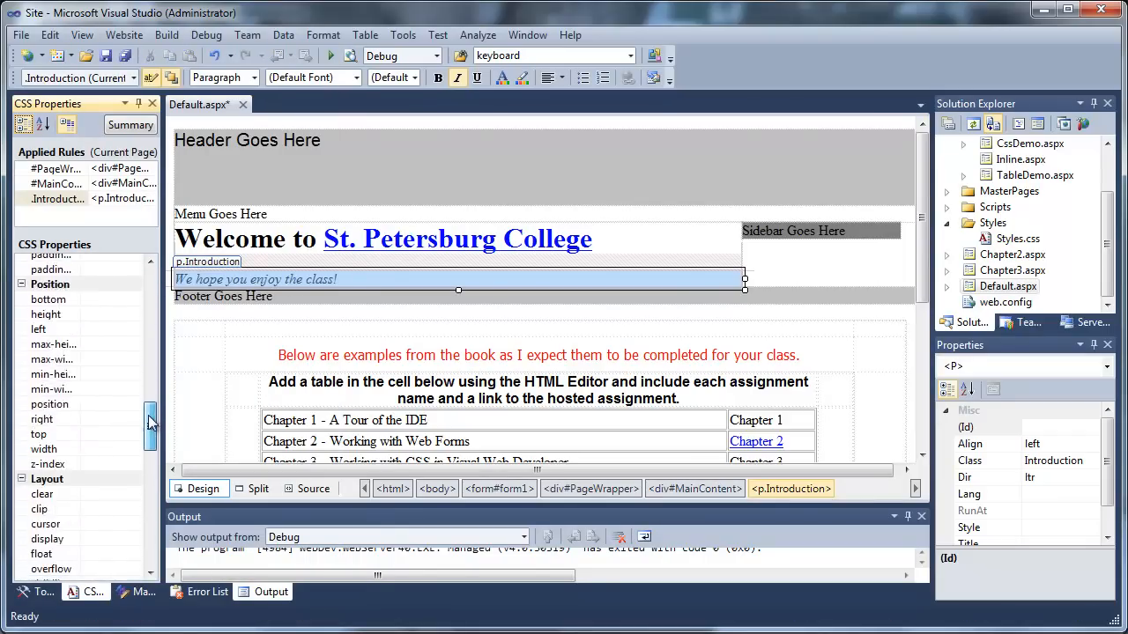
{"action": "scroll", "scroll_direction": "down", "scroll_amount": 3}
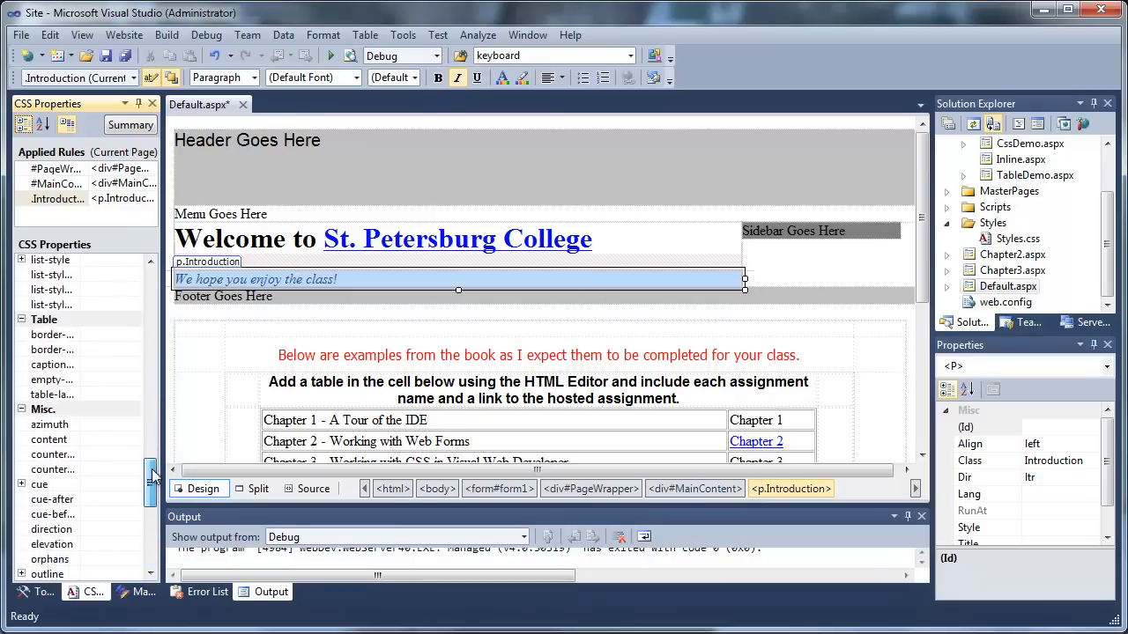
{"action": "scroll", "scroll_direction": "down", "scroll_amount": 3}
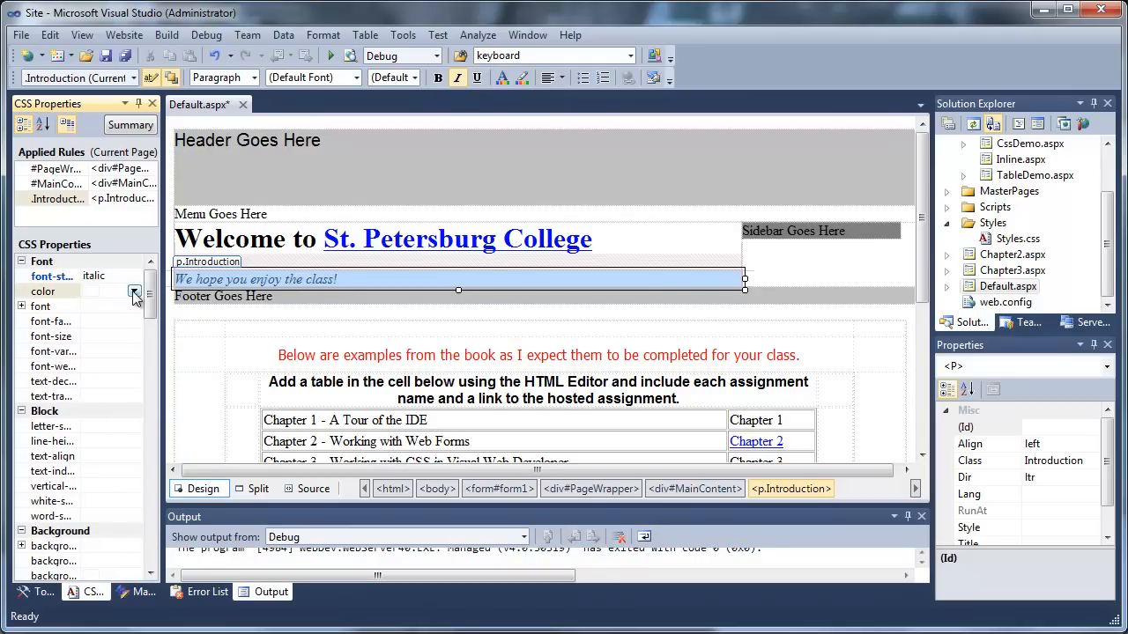
- Set the Introduction style's text color to pure blue (00,00,FF) through More Colors
{"action": "left_click", "coordinate": [134, 292]}
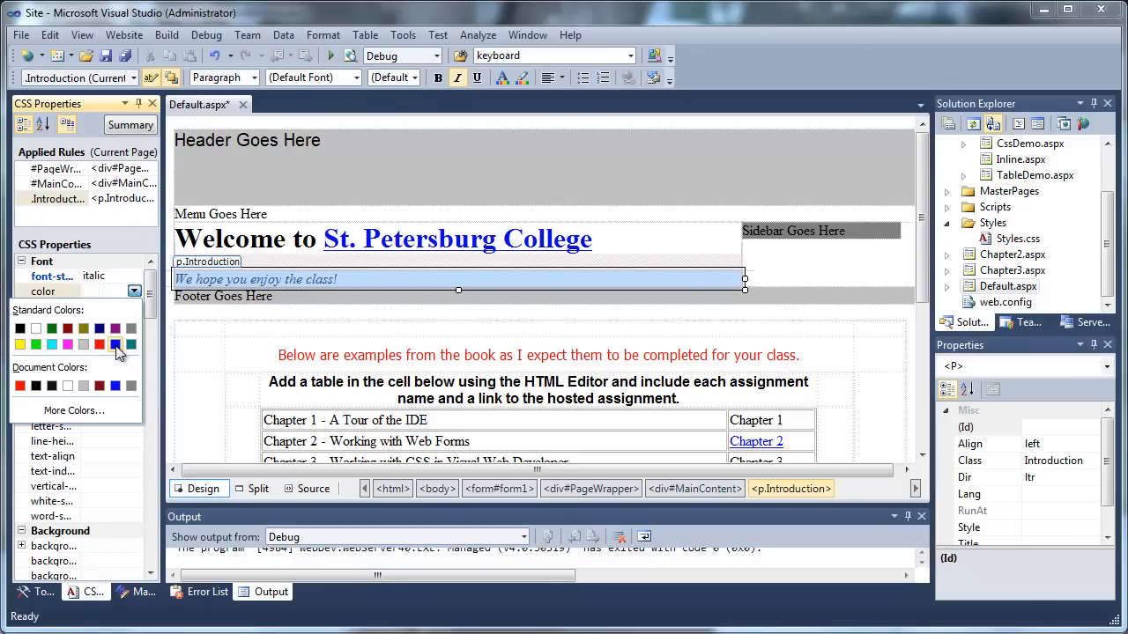
{"action": "left_click", "coordinate": [73, 410]}
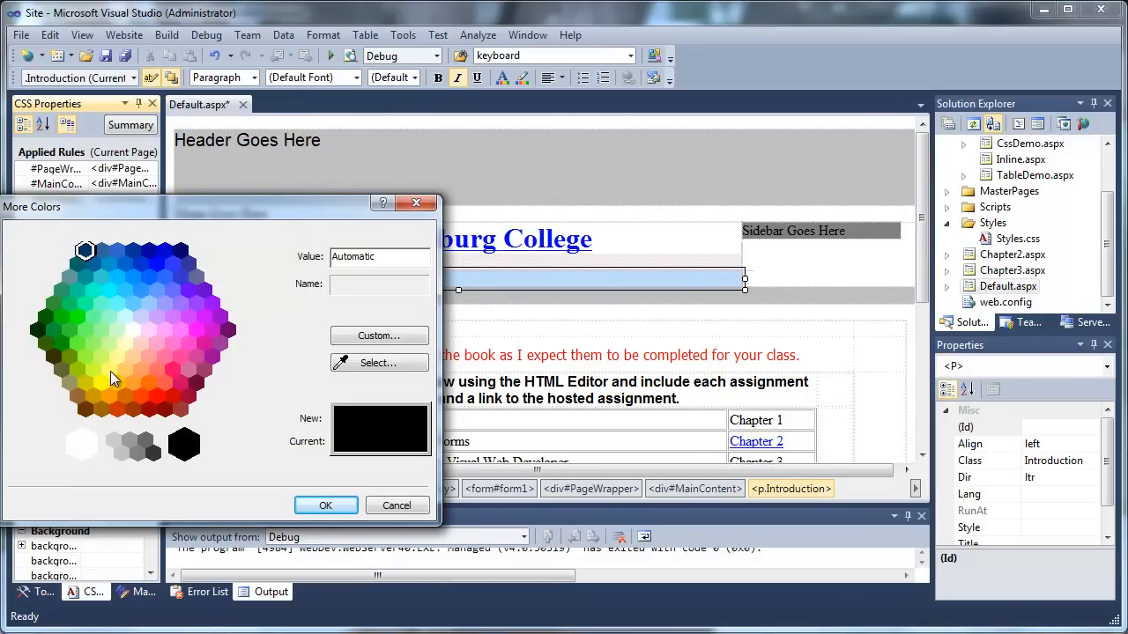
{"action": "left_click", "coordinate": [84, 250]}
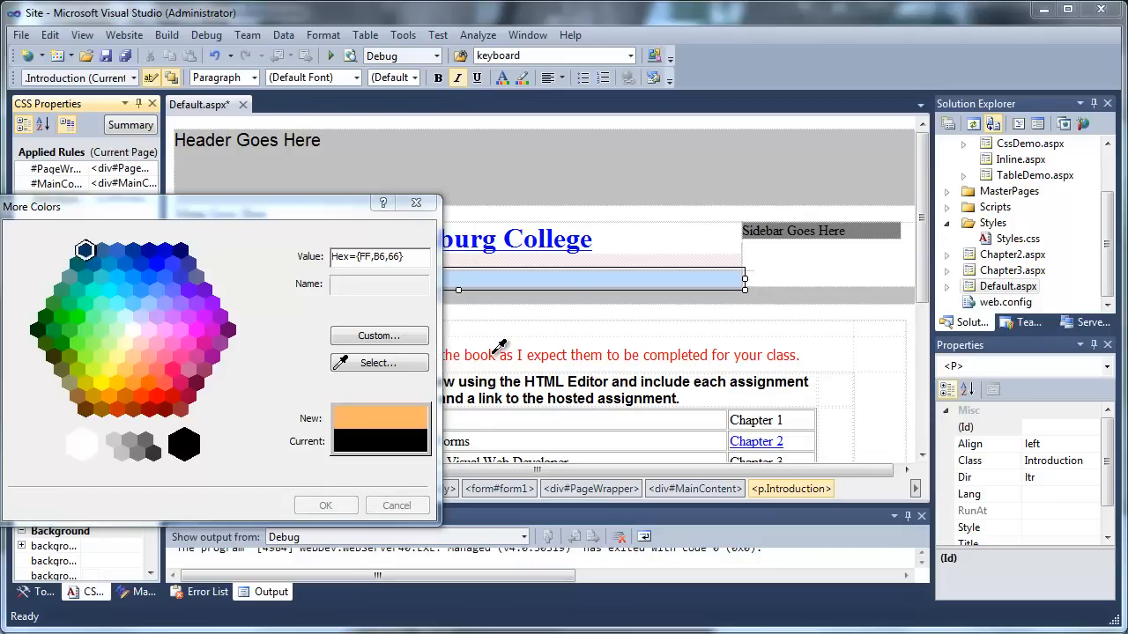
{"action": "left_click", "coordinate": [156, 264]}
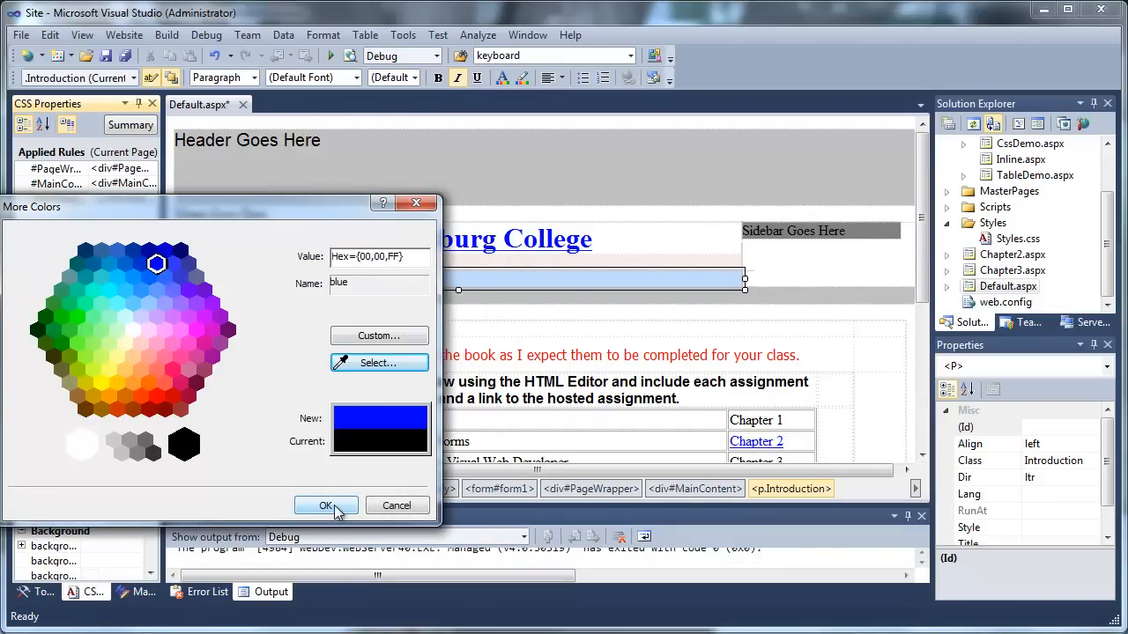
{"action": "left_click", "coordinate": [326, 505]}
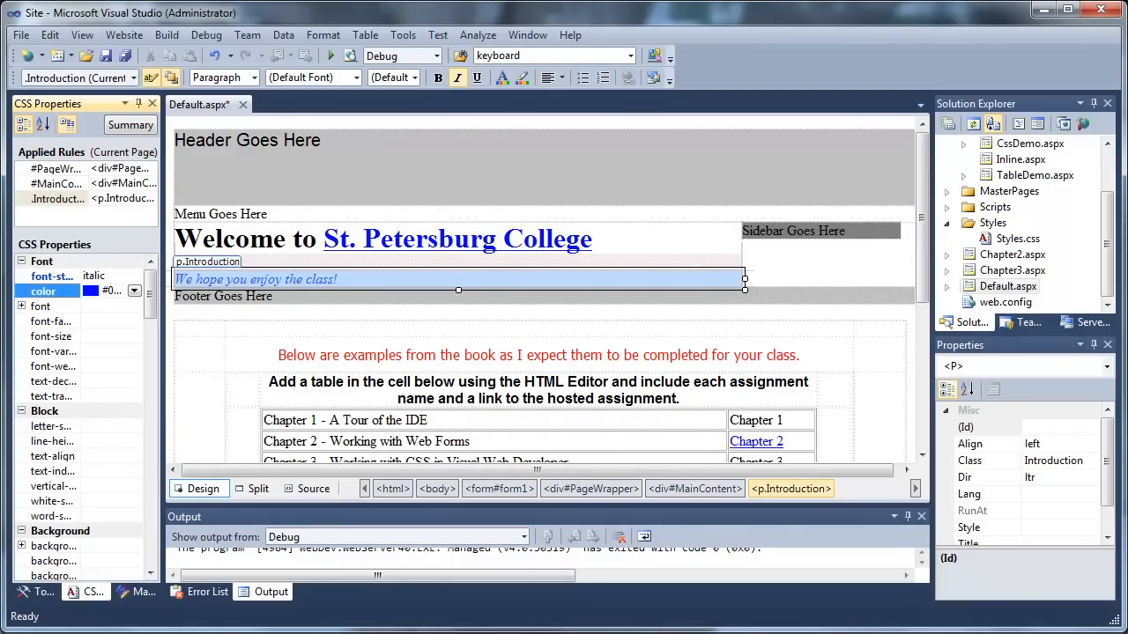
- Save Default.aspx, confirm color #0000FF in the Source markup, and return to Design
{"action": "left_click", "coordinate": [126, 55]}
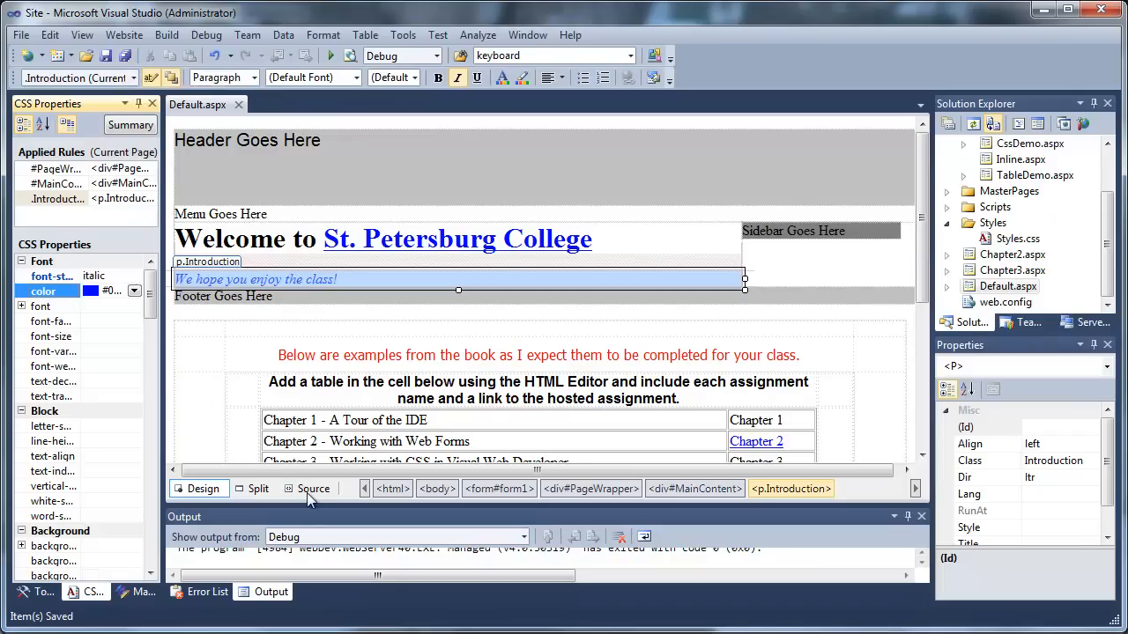
{"action": "left_click", "coordinate": [313, 488]}
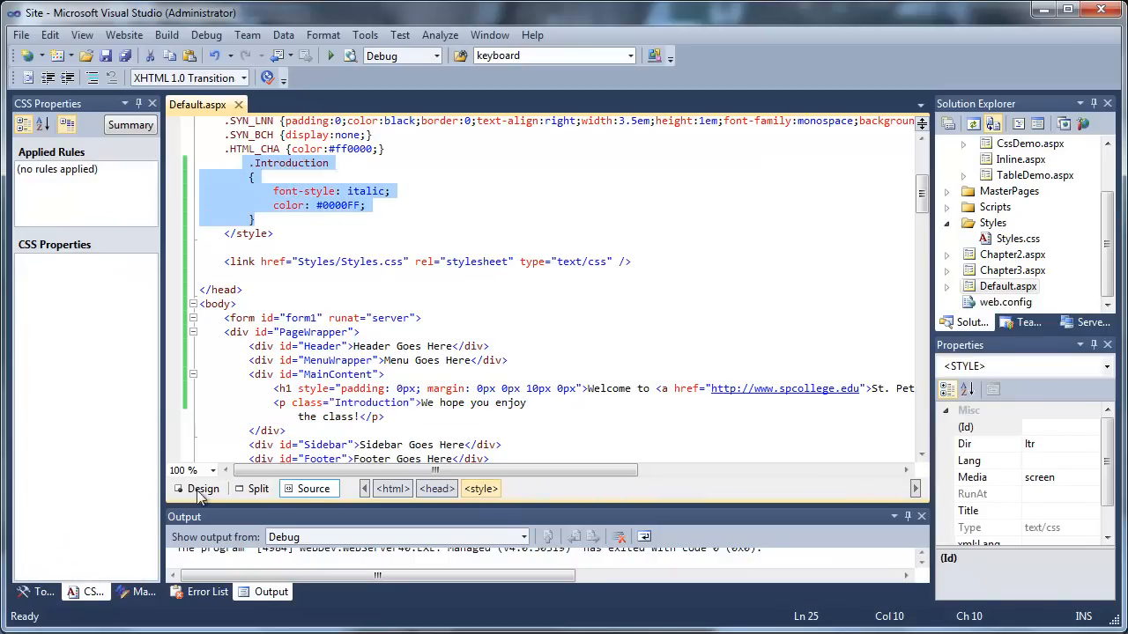
{"action": "left_click", "coordinate": [203, 488]}
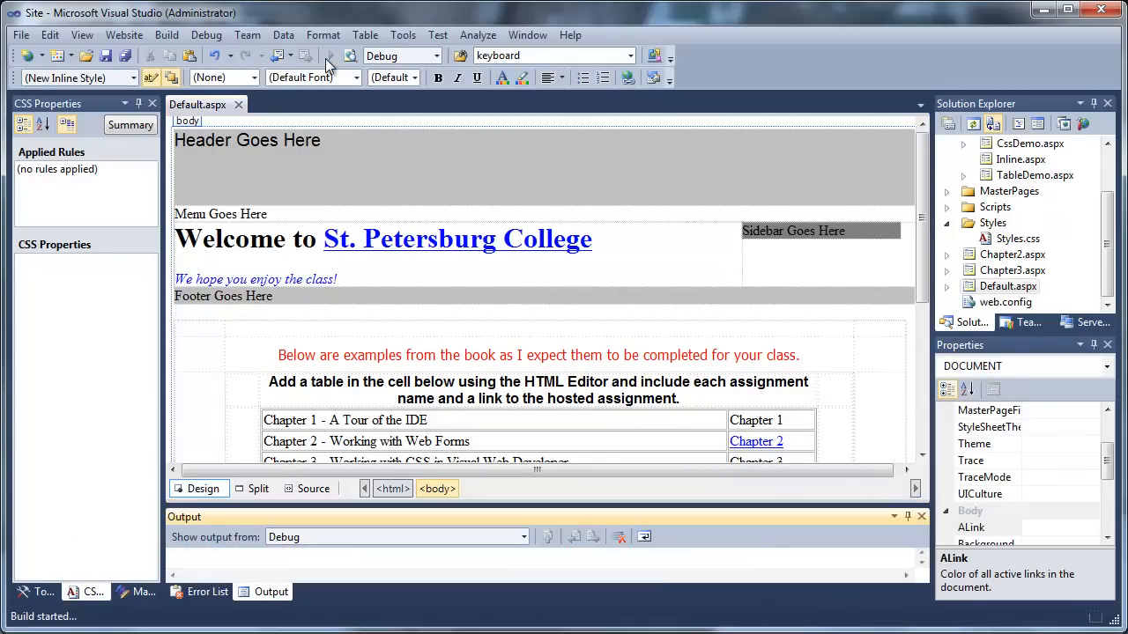